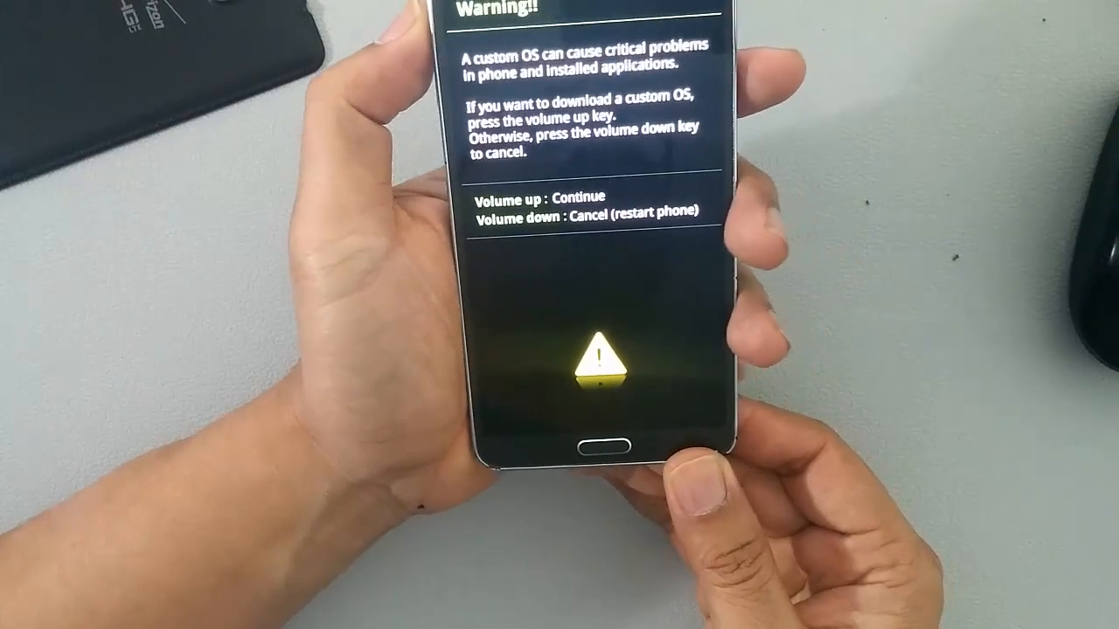
Accept the custom OS warning with Volume Up to enter download mode
key("volumeup")
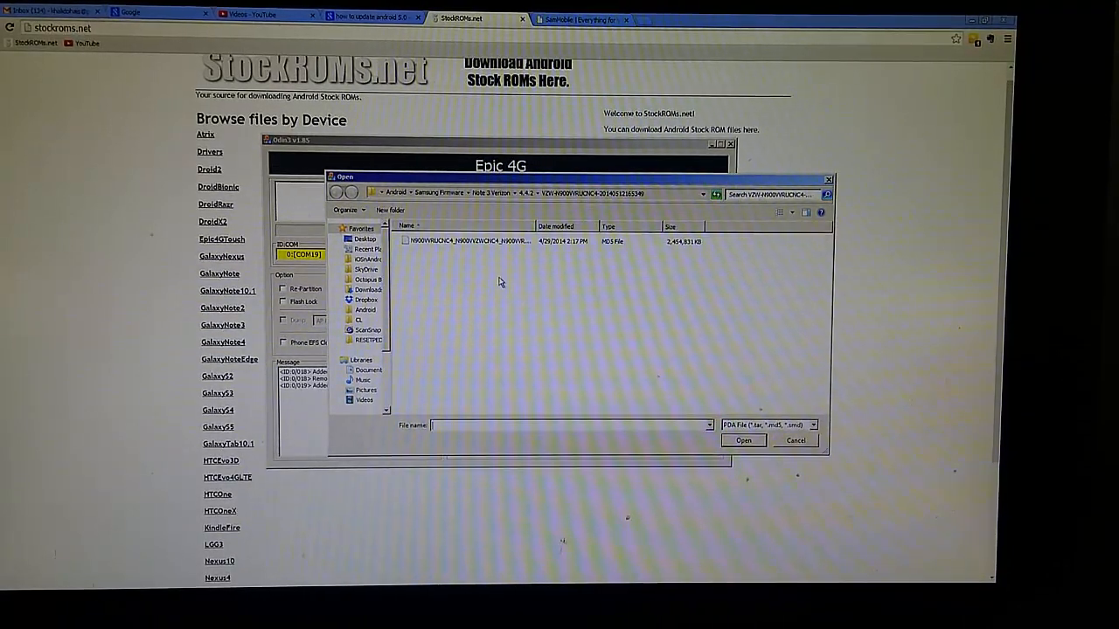
Open the Verizon Note 3 4.4.2 .tar.md5 firmware into Odin's PDA slot
left_click(743, 440)
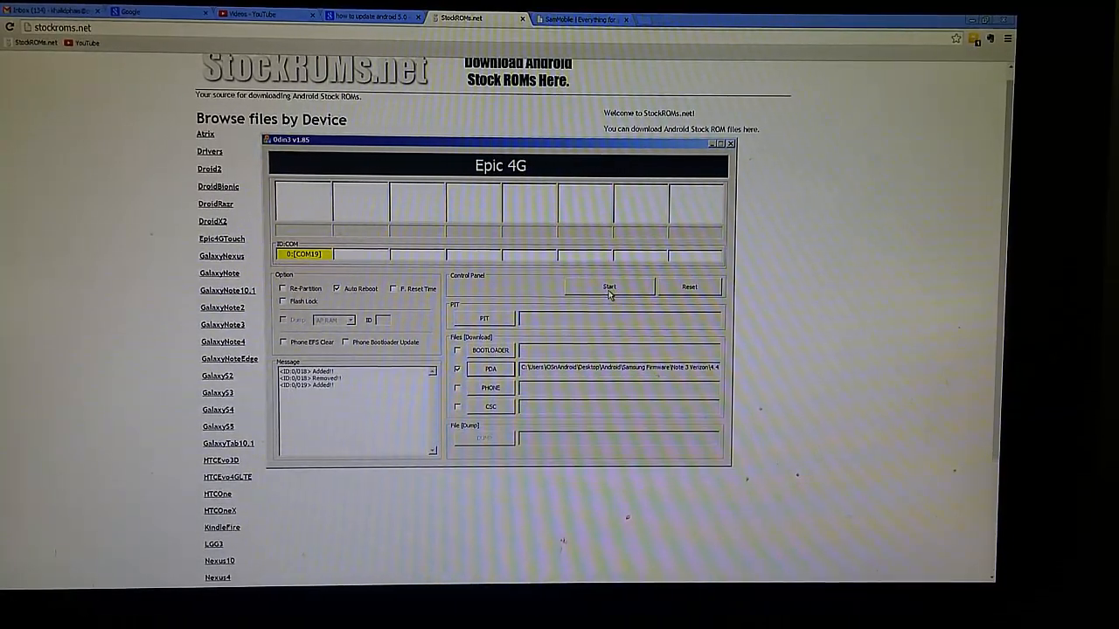
Start flashing the Verizon 4.4.2 firmware, beginning the MD5 check
left_click(610, 287)
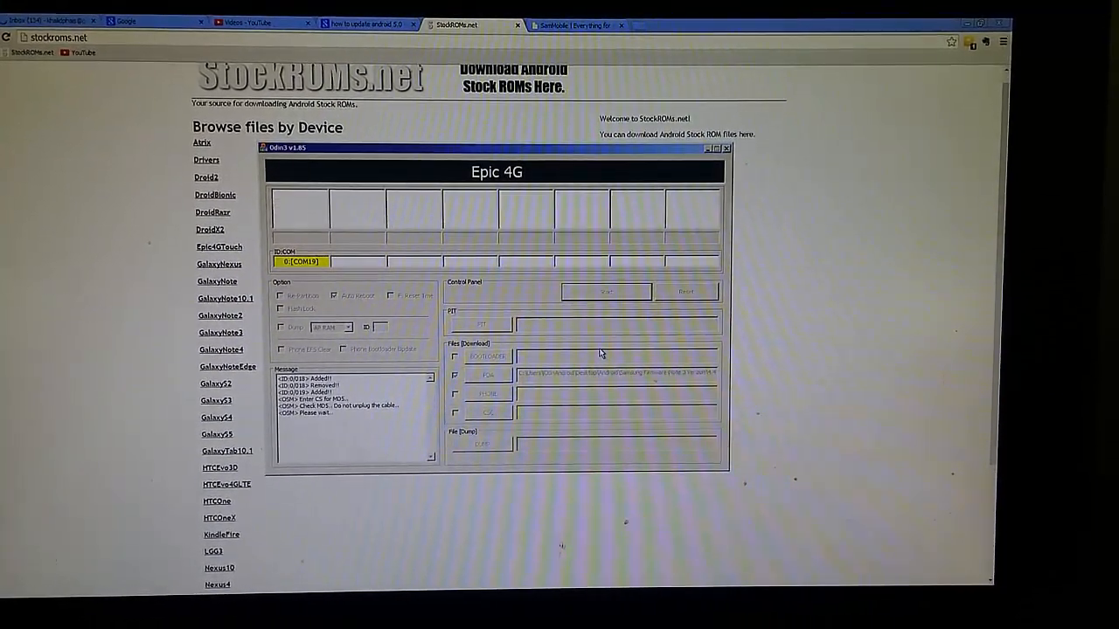